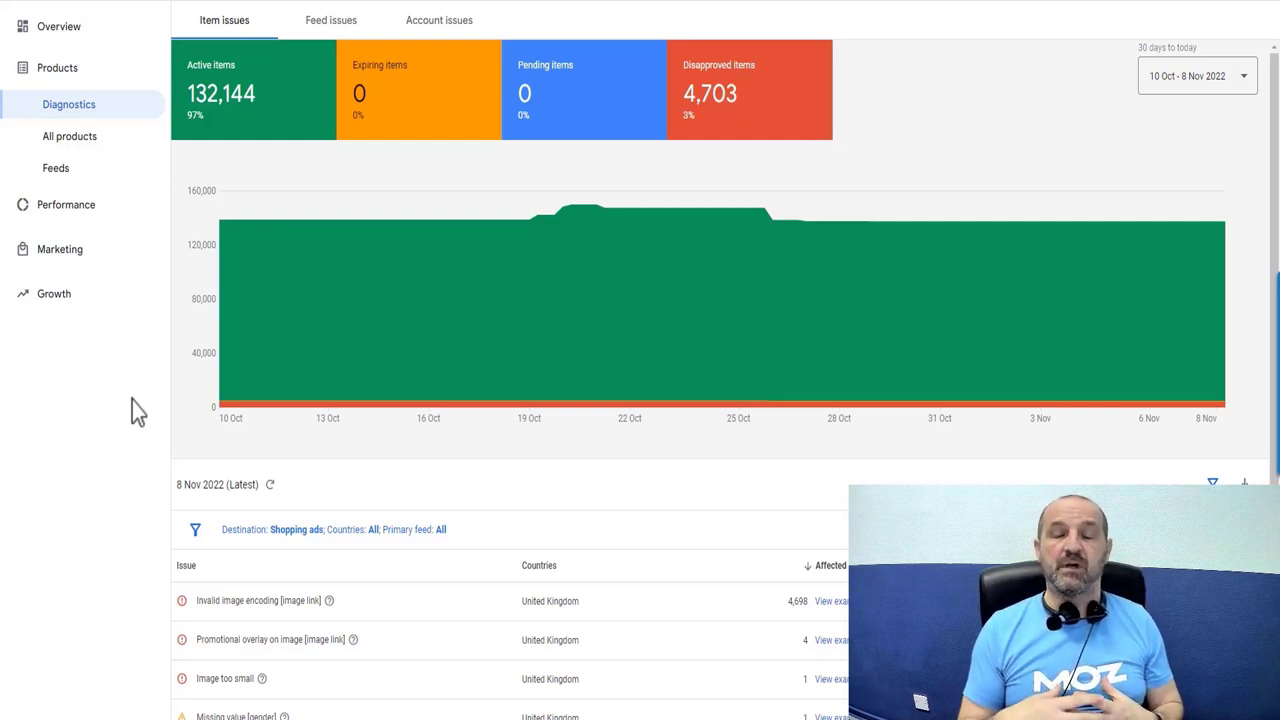
mouse_move(205, 470)
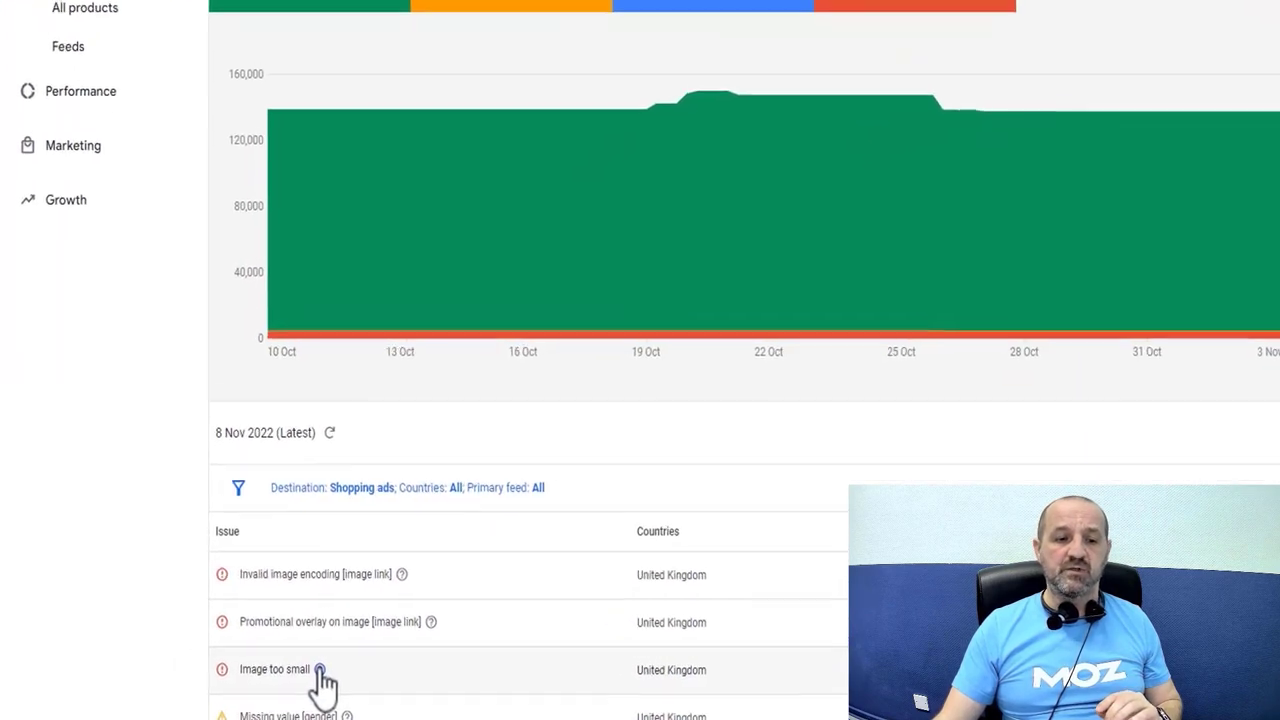
- Show the help tooltip with minimum image sizes for the 'Image too small' item issue
click(323, 666)
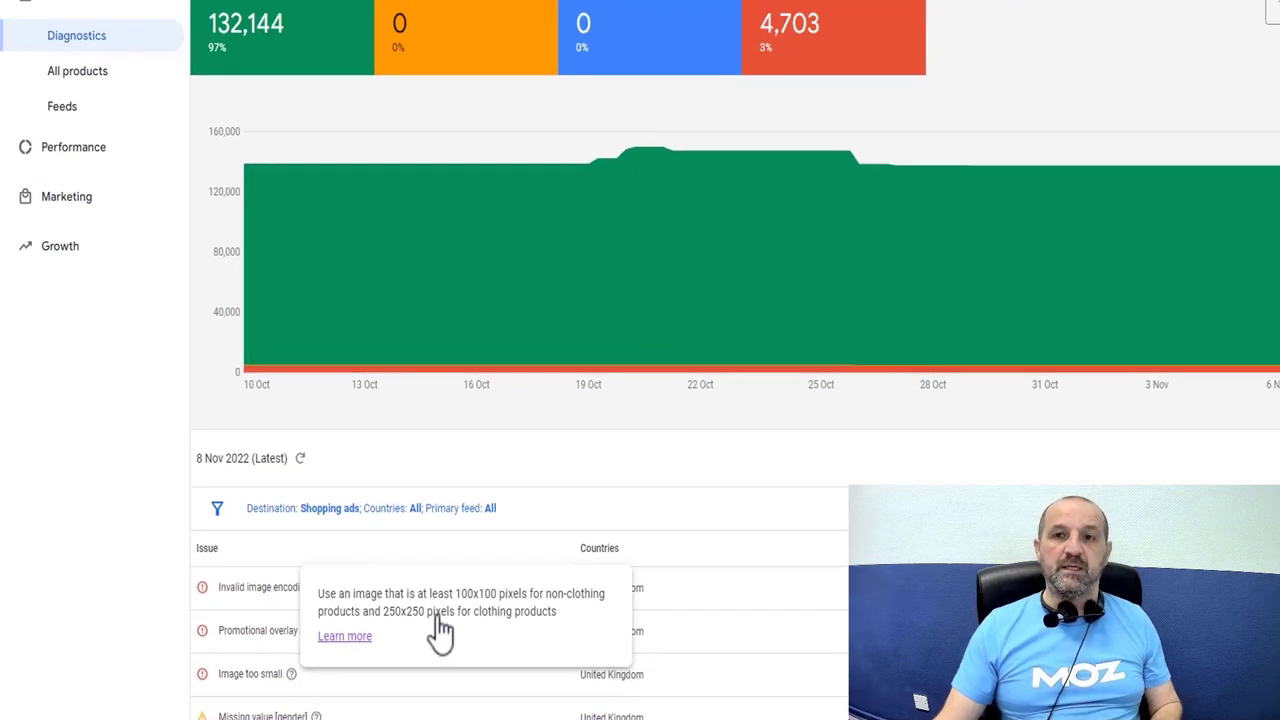
- Open the 'How to fix: Image too small' help article from the tooltip's Learn more link
click(343, 636)
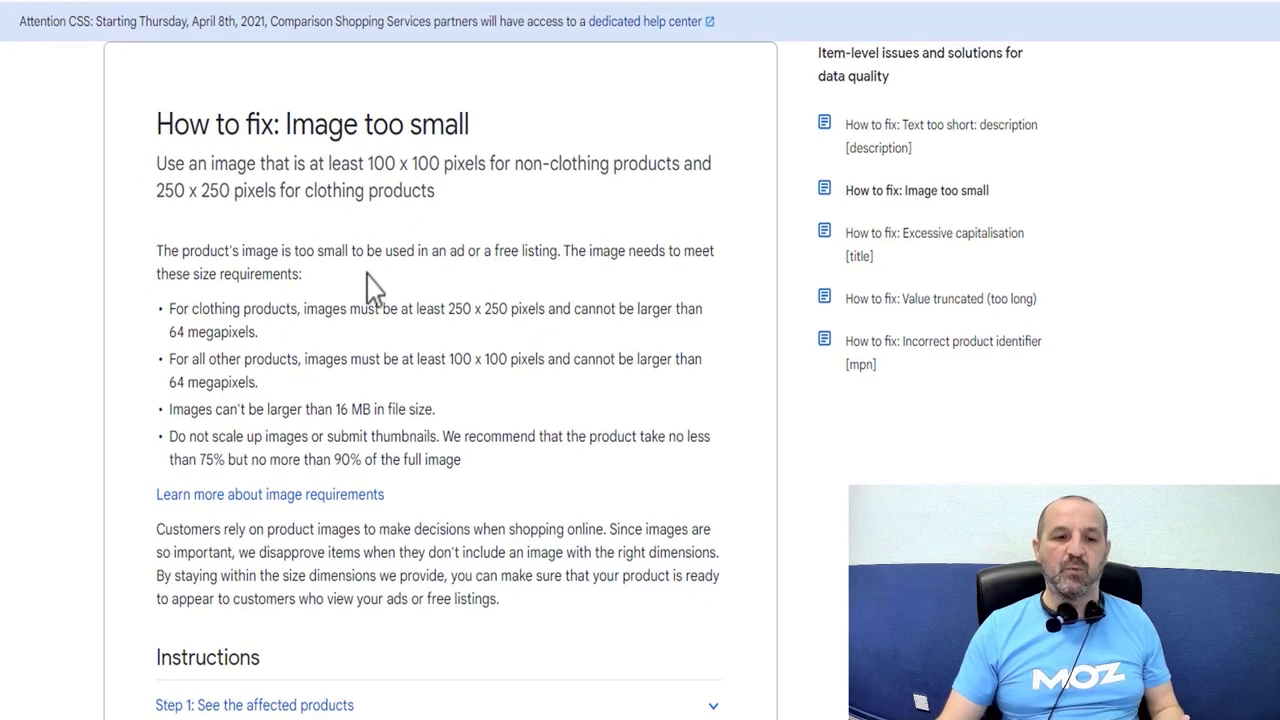
mouse_move(265, 390)
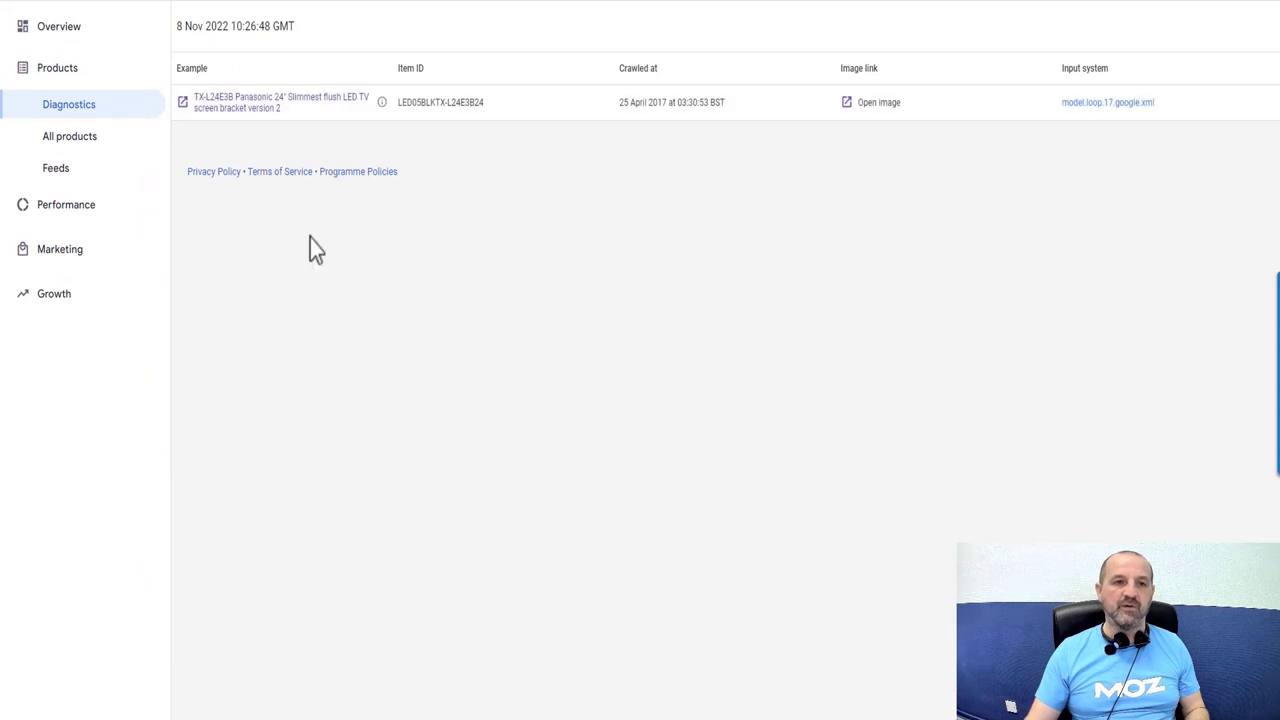
- Open the Panasonic TV bracket's product page and scroll to its Item status issues
click(74, 136)
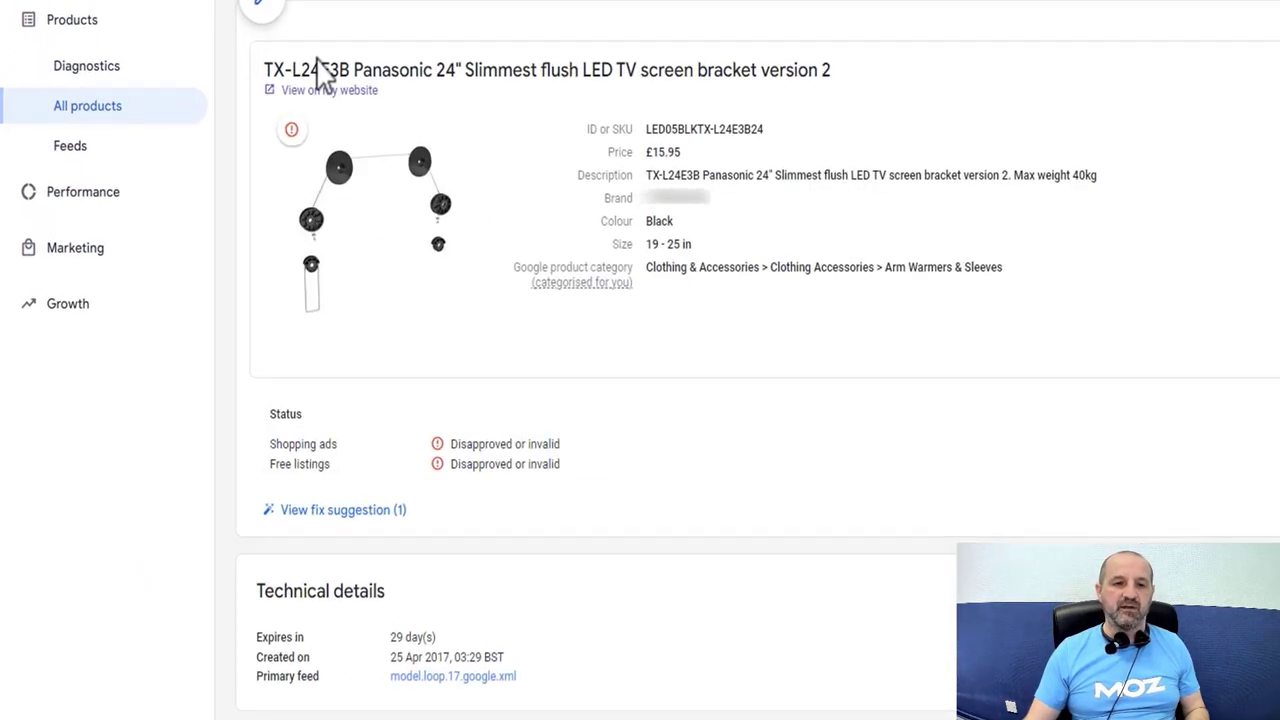
scroll(down, 3)
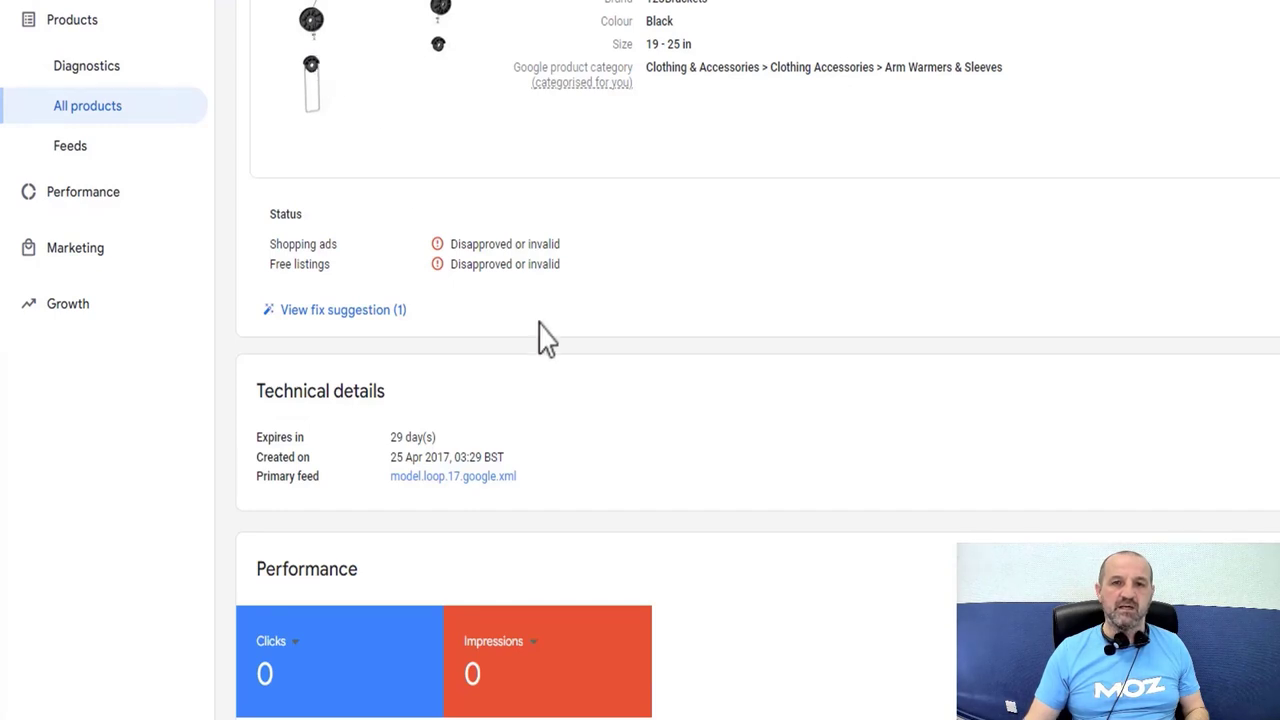
scroll(down, 3)
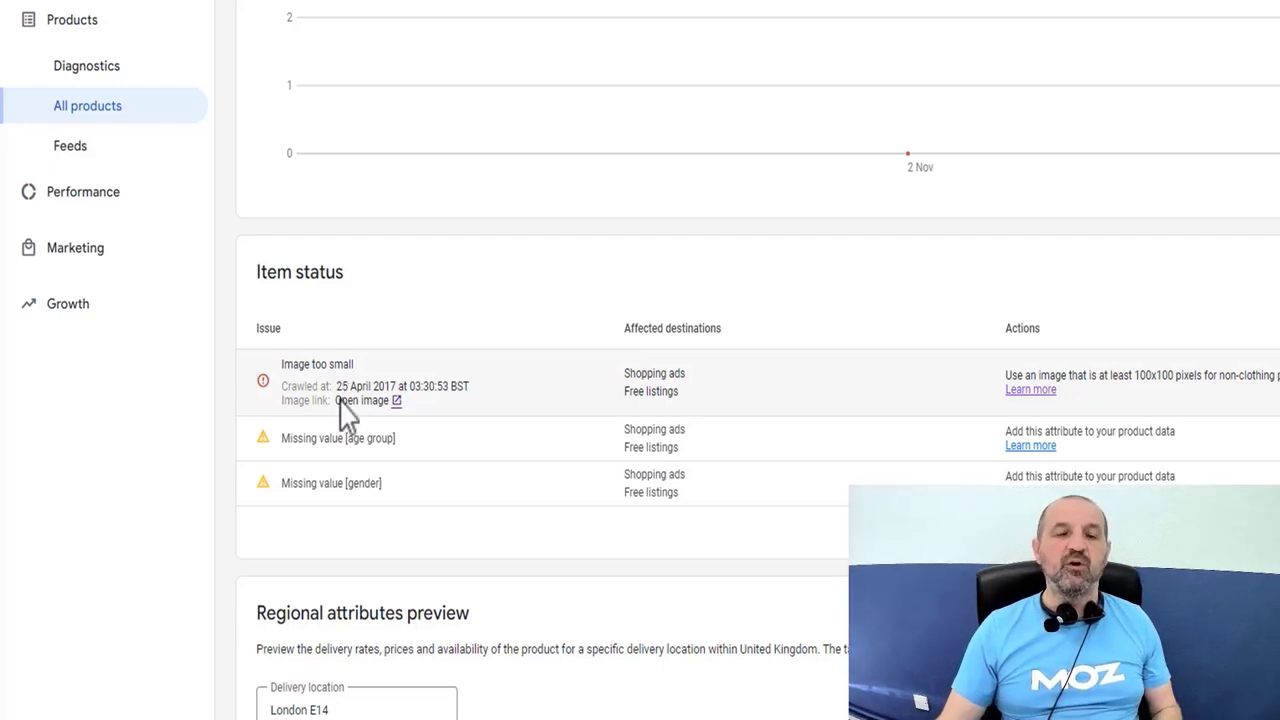
mouse_move(346, 401)
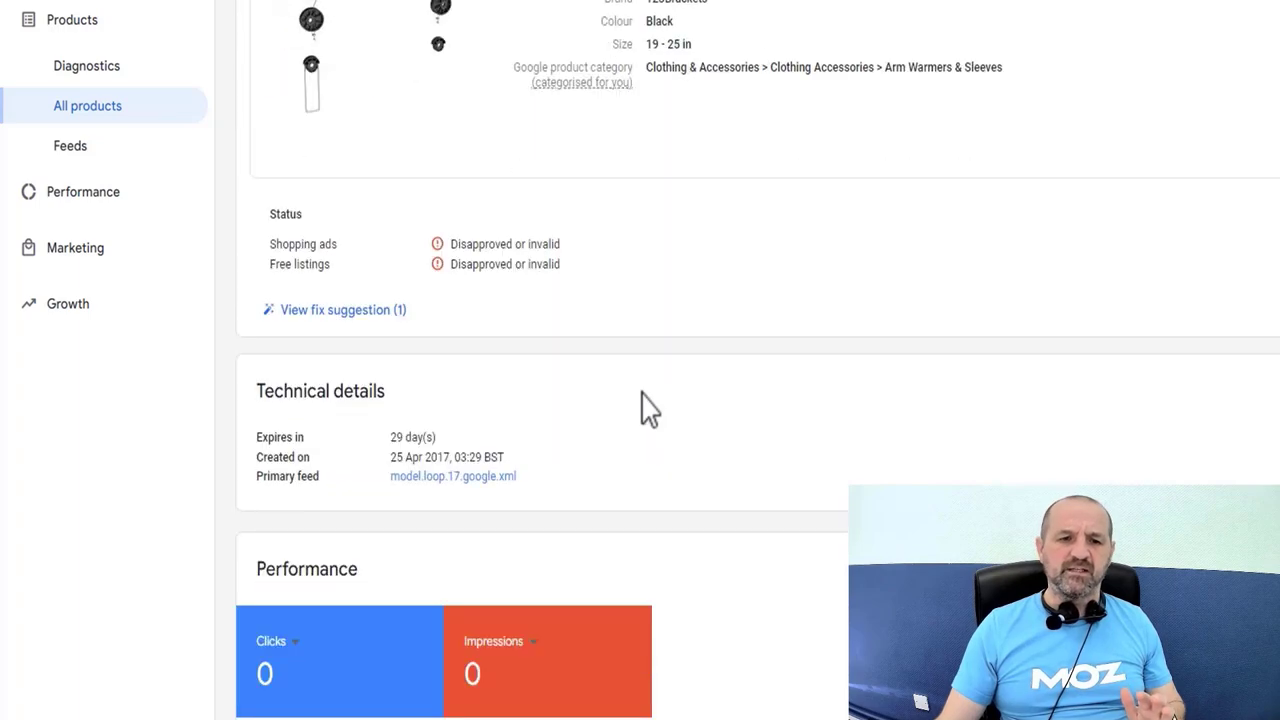
scroll(up, 3)
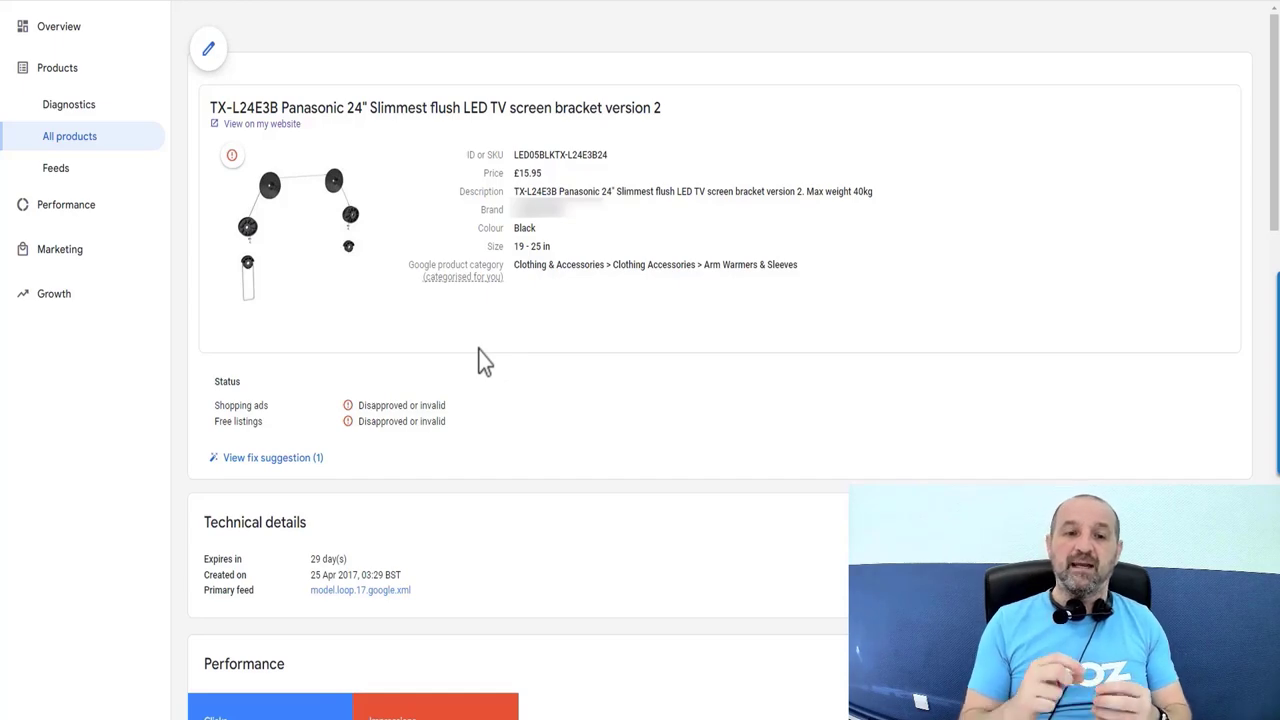
- Scroll through the bracket's final and raw feed attributes, then back up
scroll(down, 3)
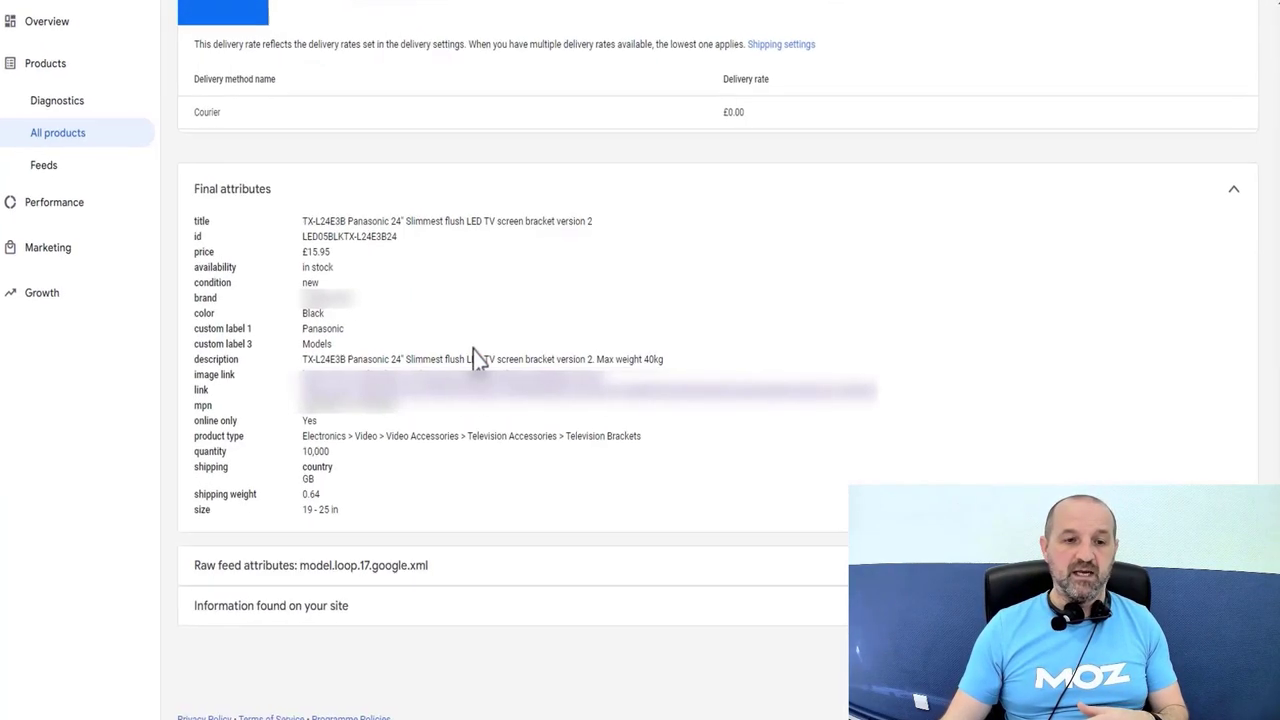
scroll(down, 3)
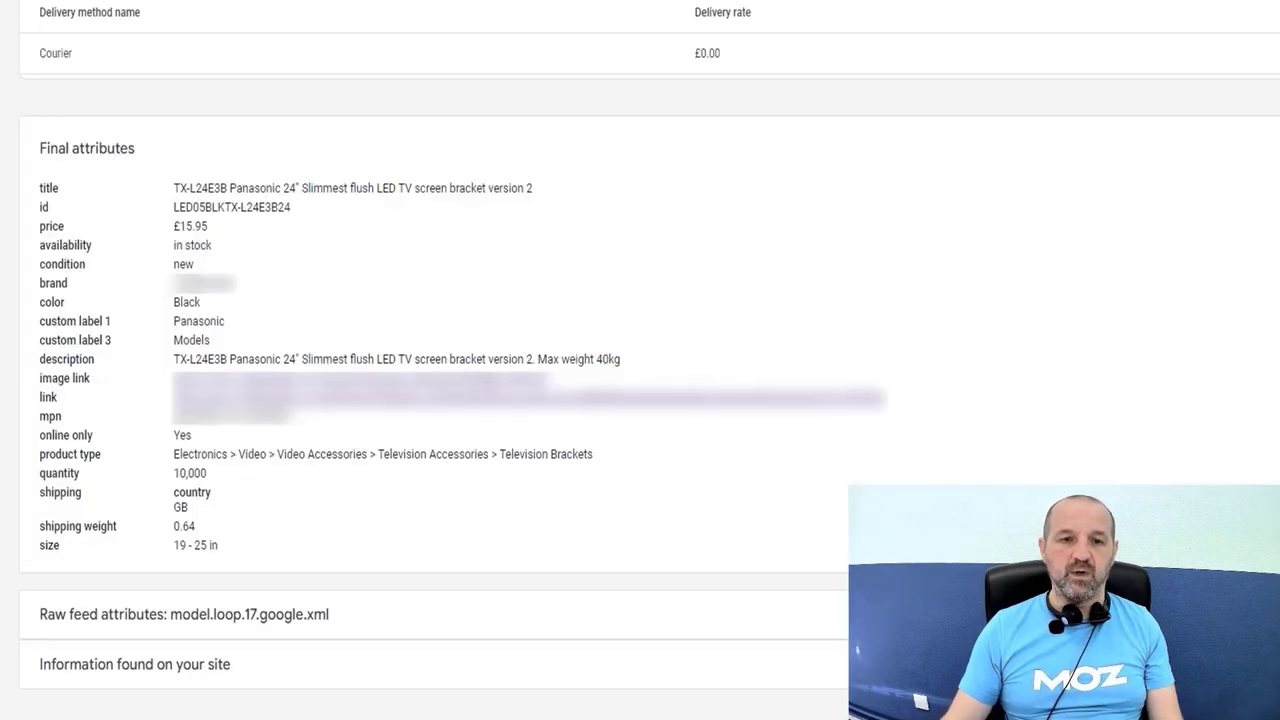
mouse_move(130, 635)
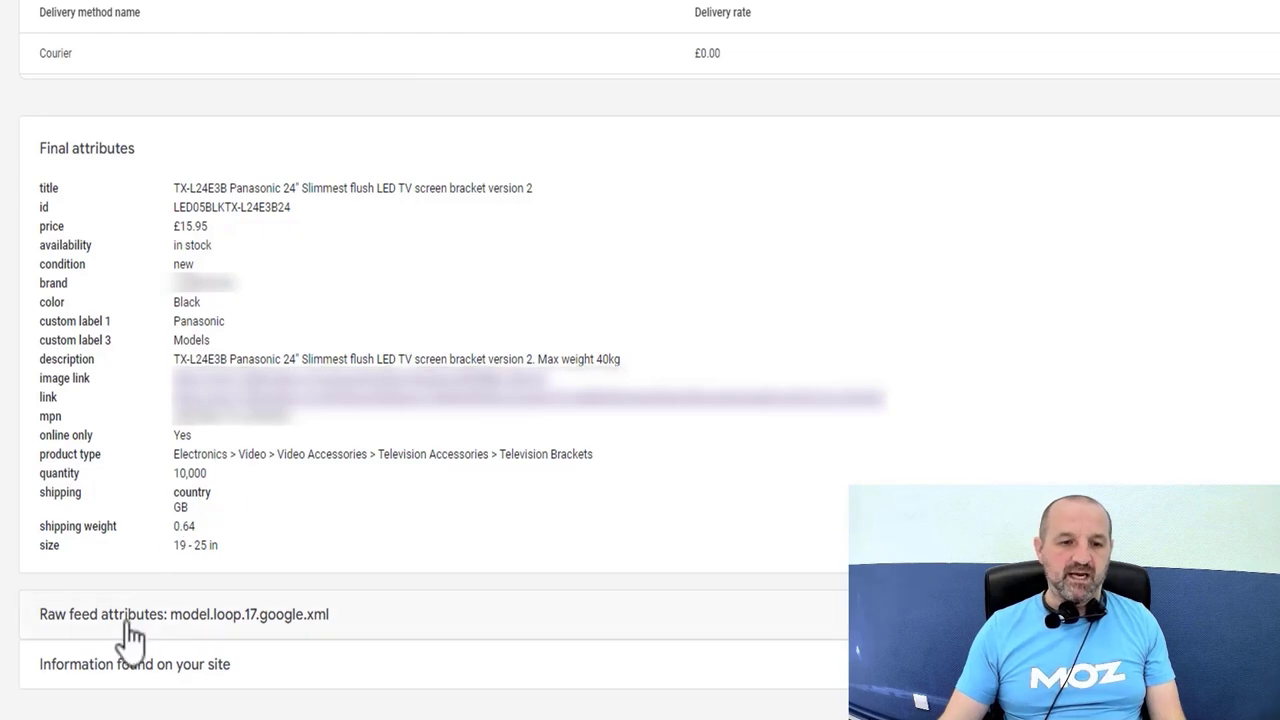
scroll(down, 3)
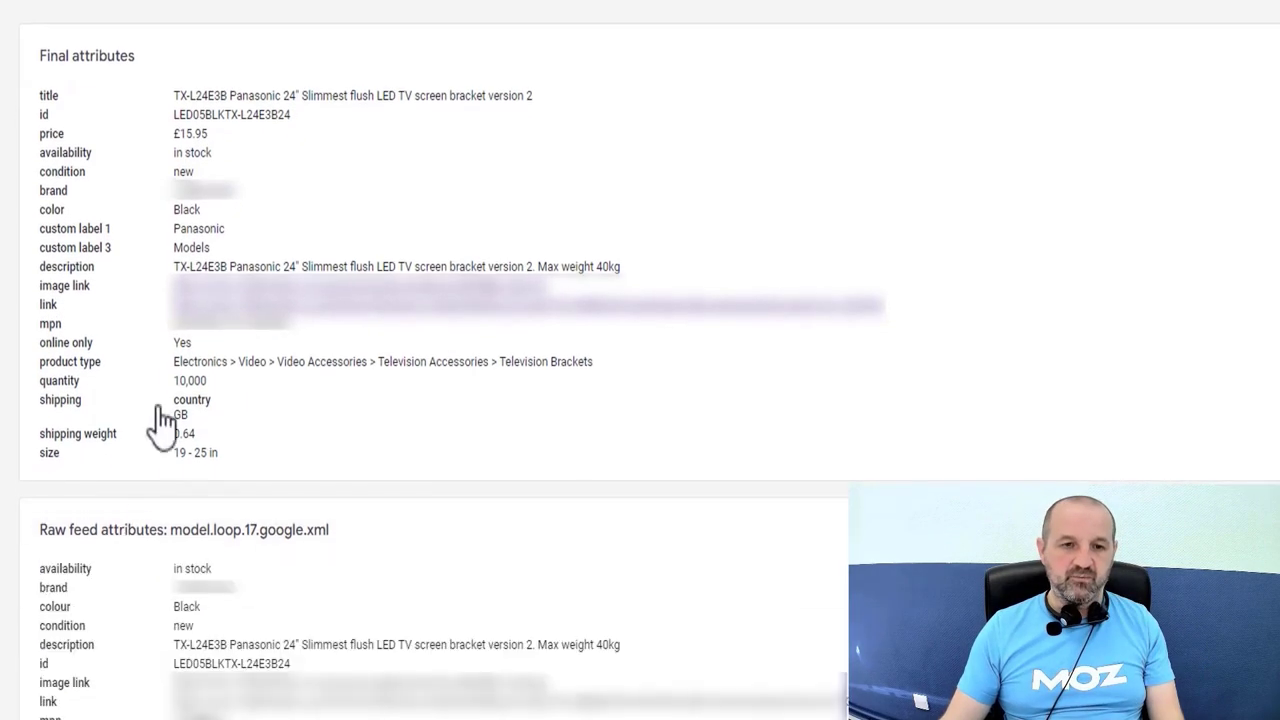
scroll(down, 3)
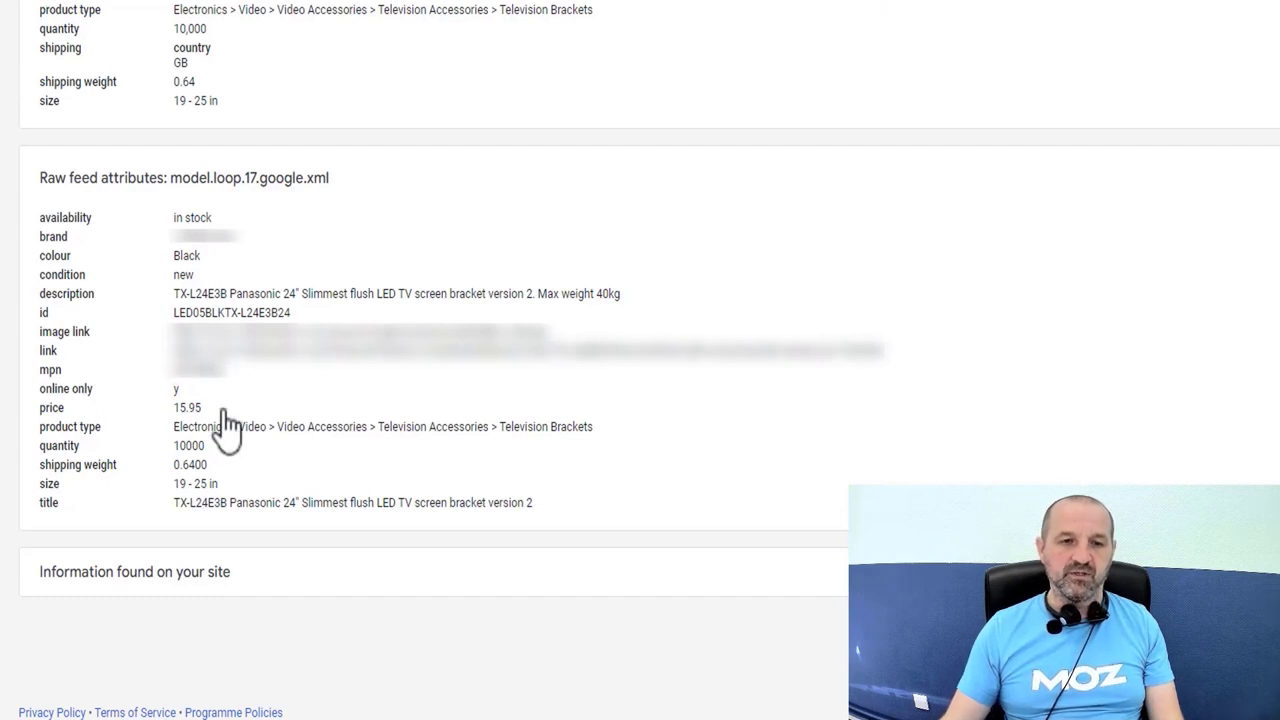
scroll(up, 3)
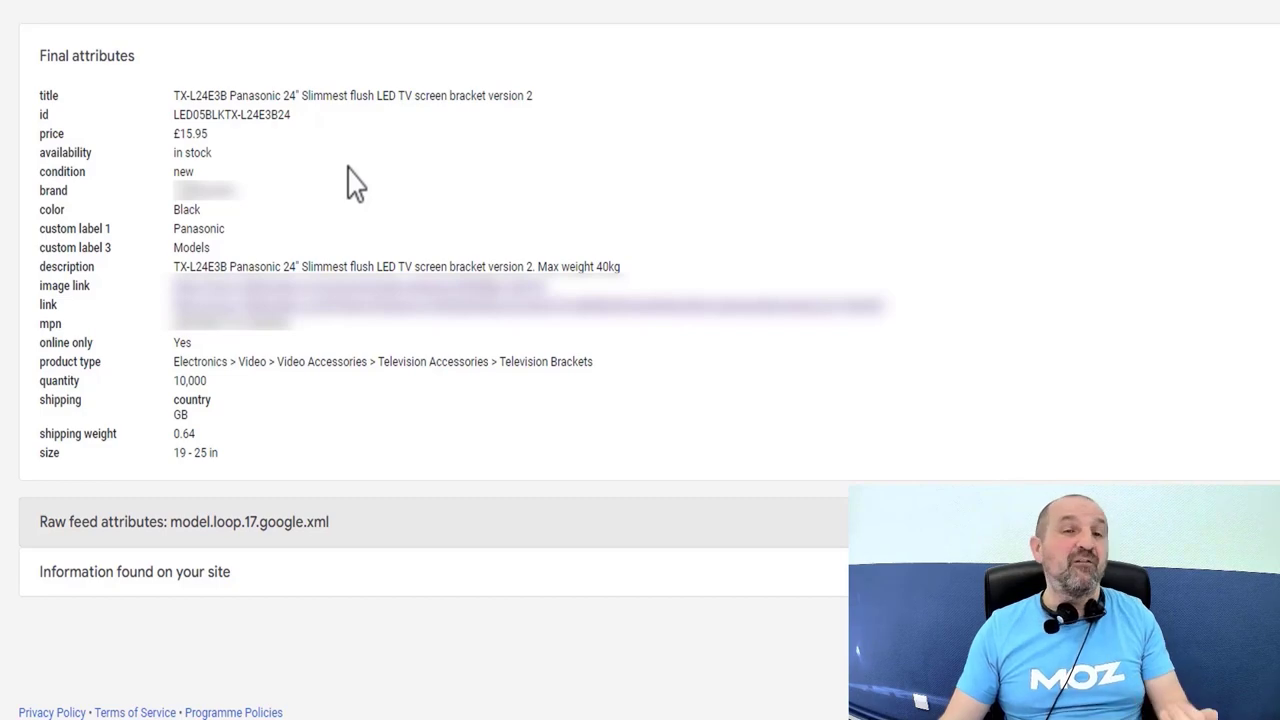
scroll(up, 3)
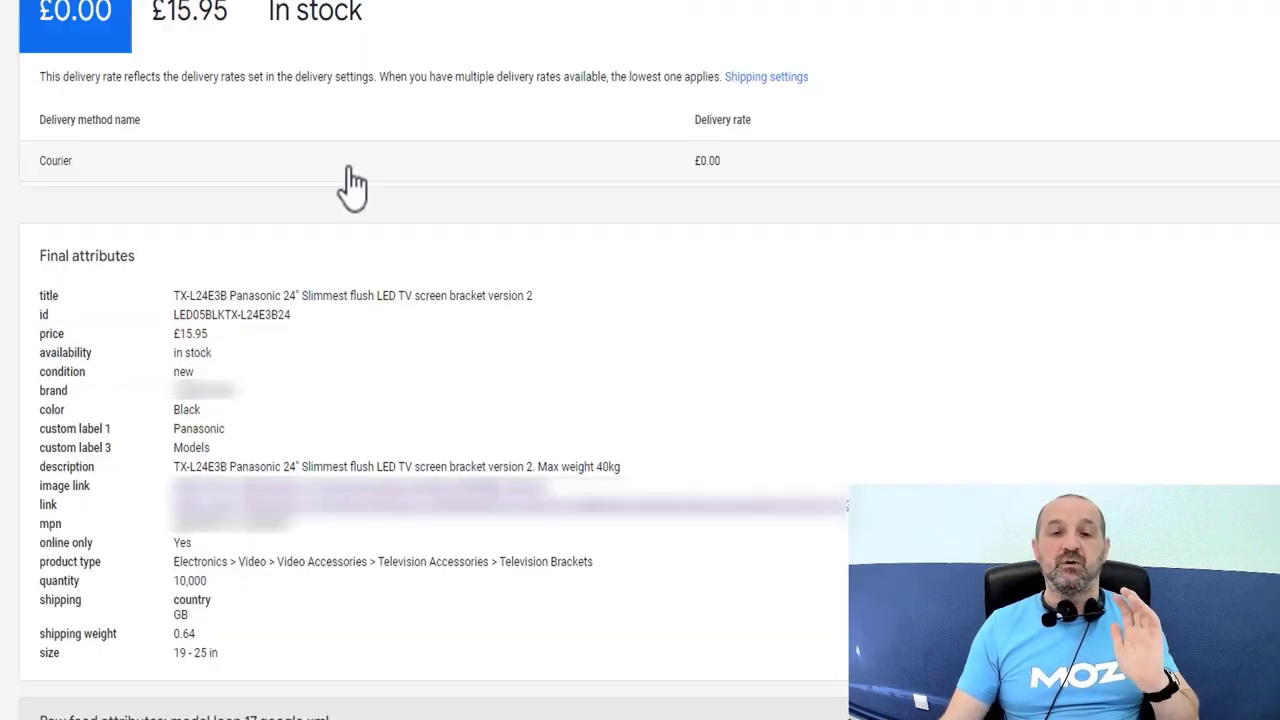
- Open 'View fix suggestion (1)' under the bracket's Disapproved status
scroll(down, 3)
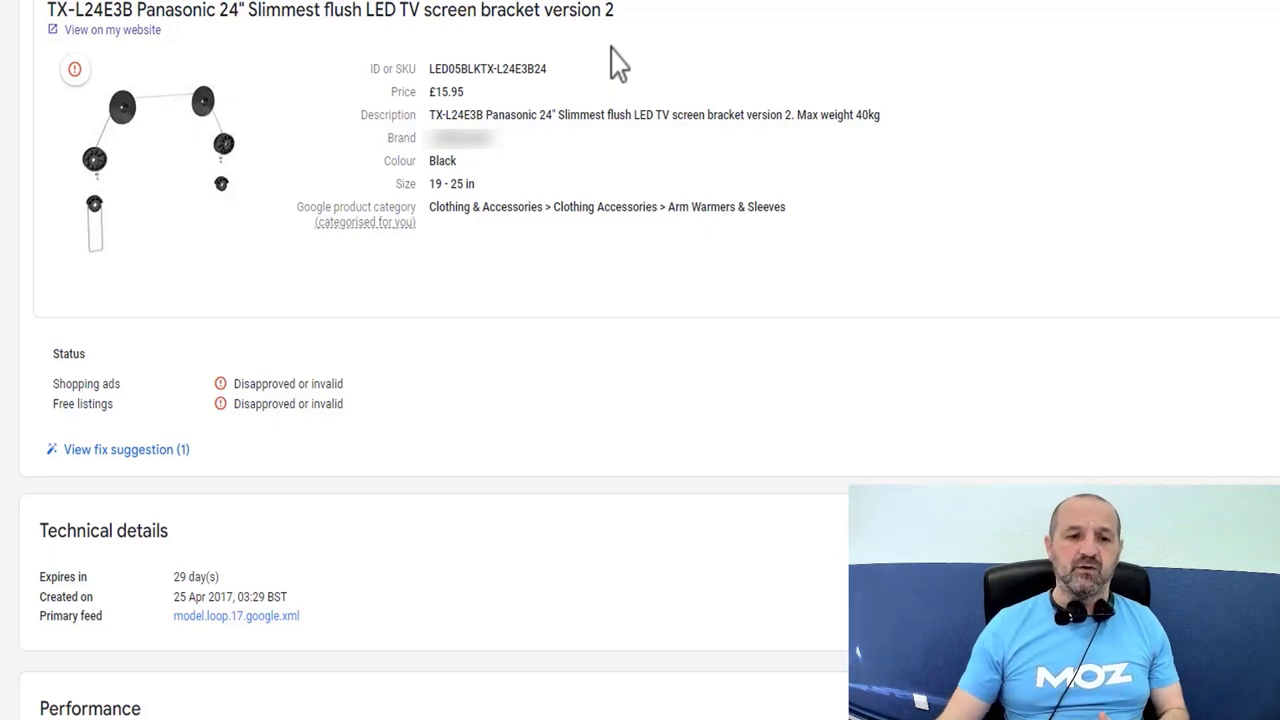
click(124, 449)
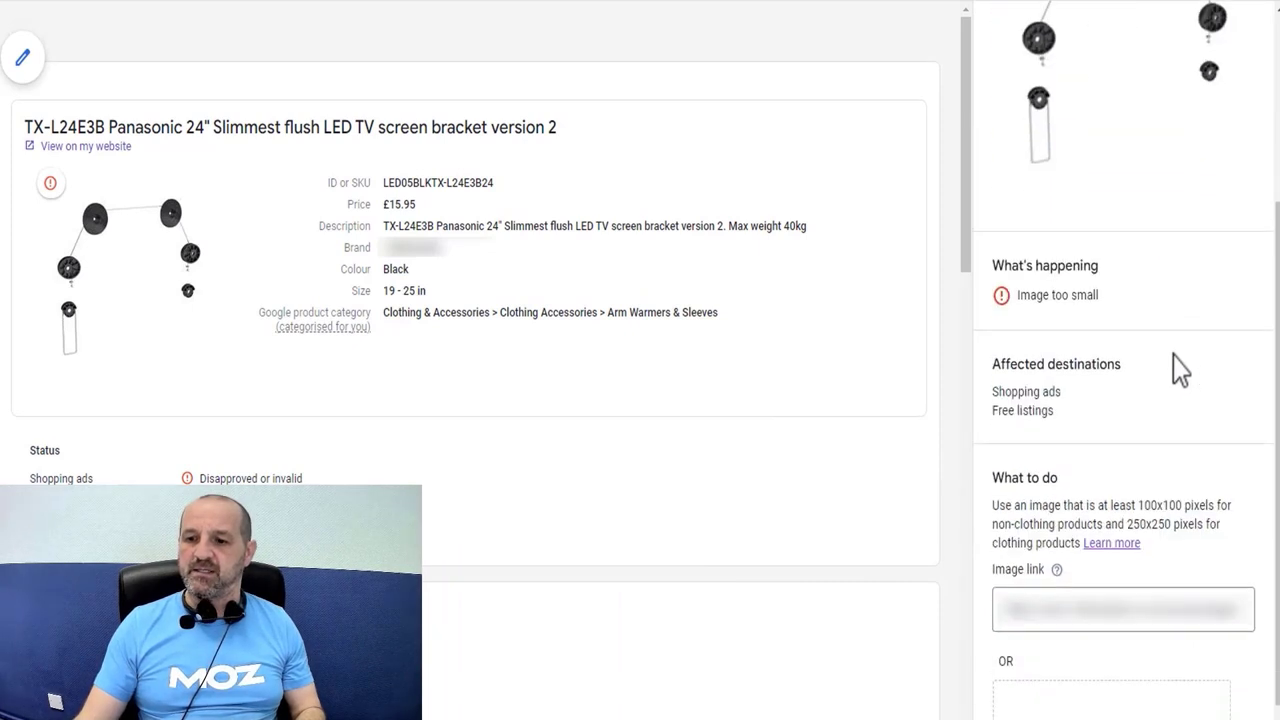
- Scroll the fix panel to What to do, showing Image link and Browse options
scroll(down, 3)
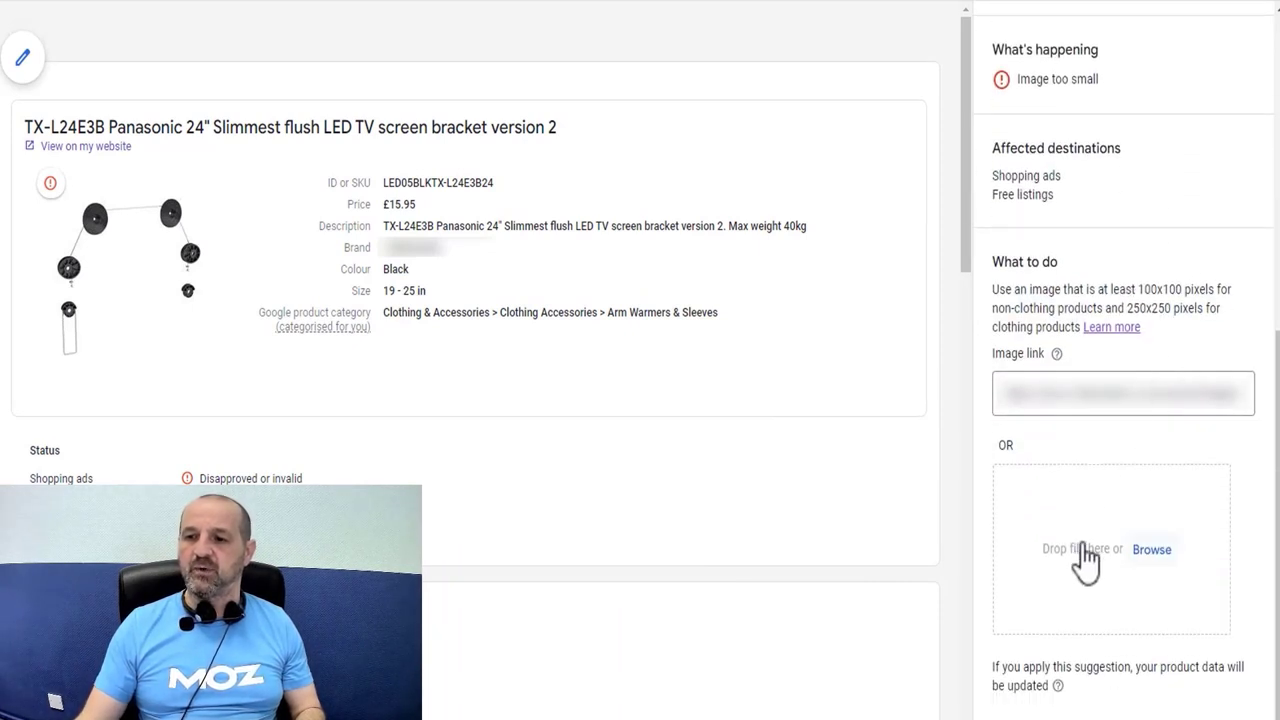
mouse_move(1082, 558)
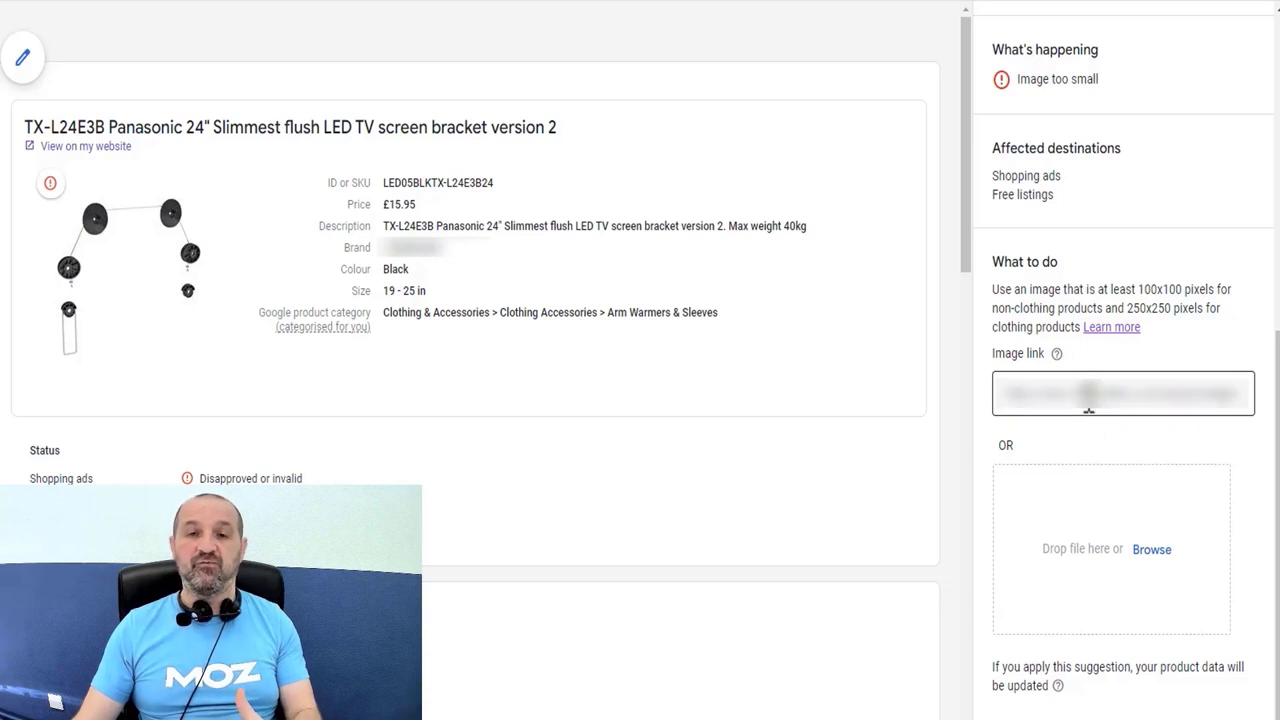
mouse_move(1152, 372)
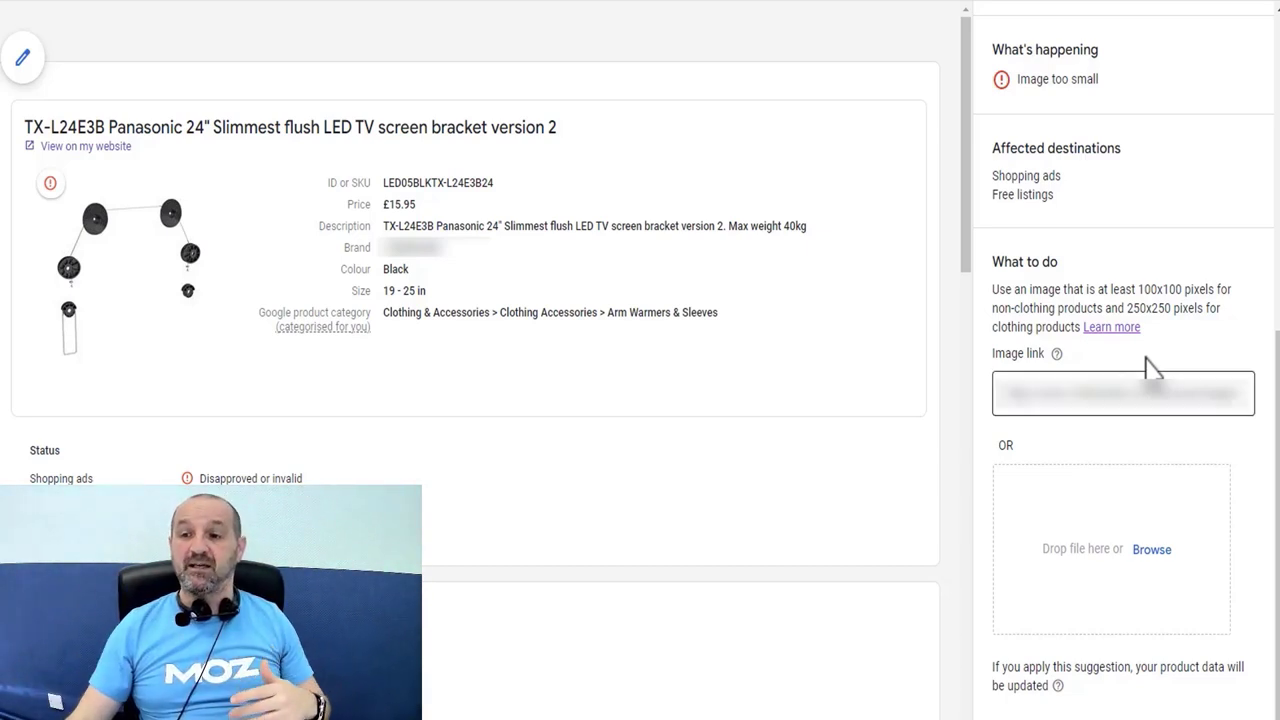
mouse_move(1120, 508)
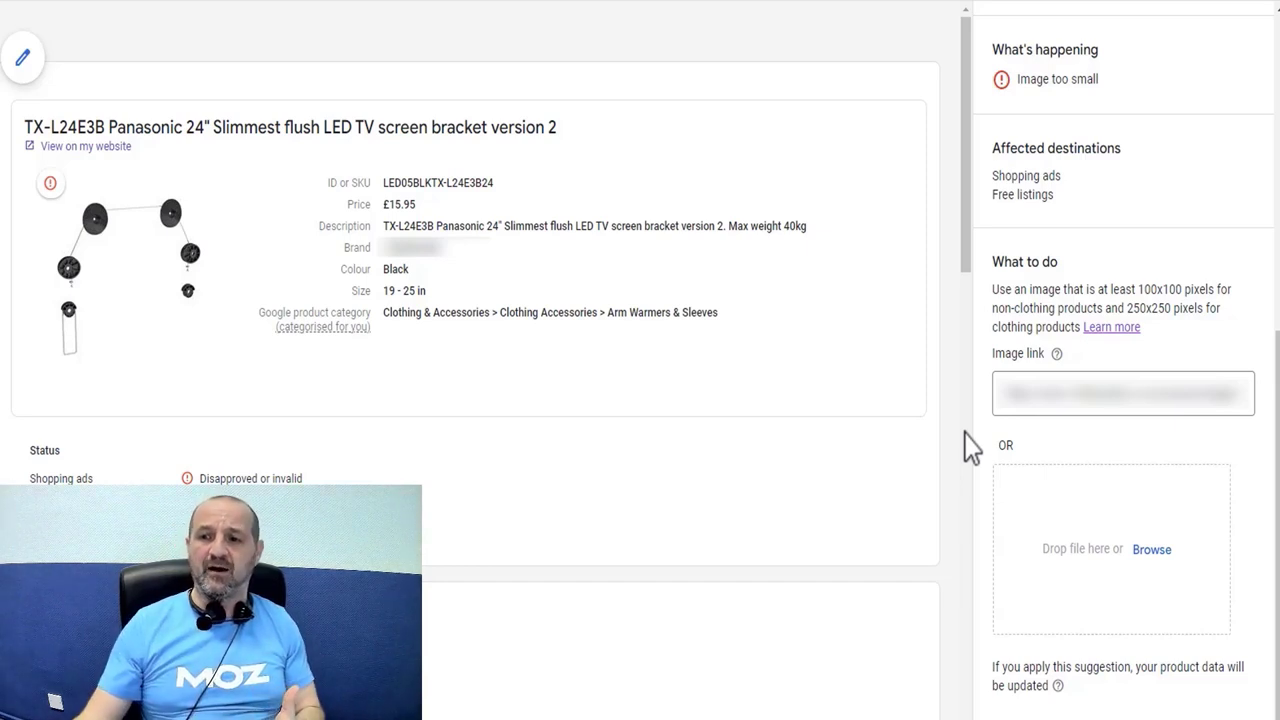
mouse_move(1062, 595)
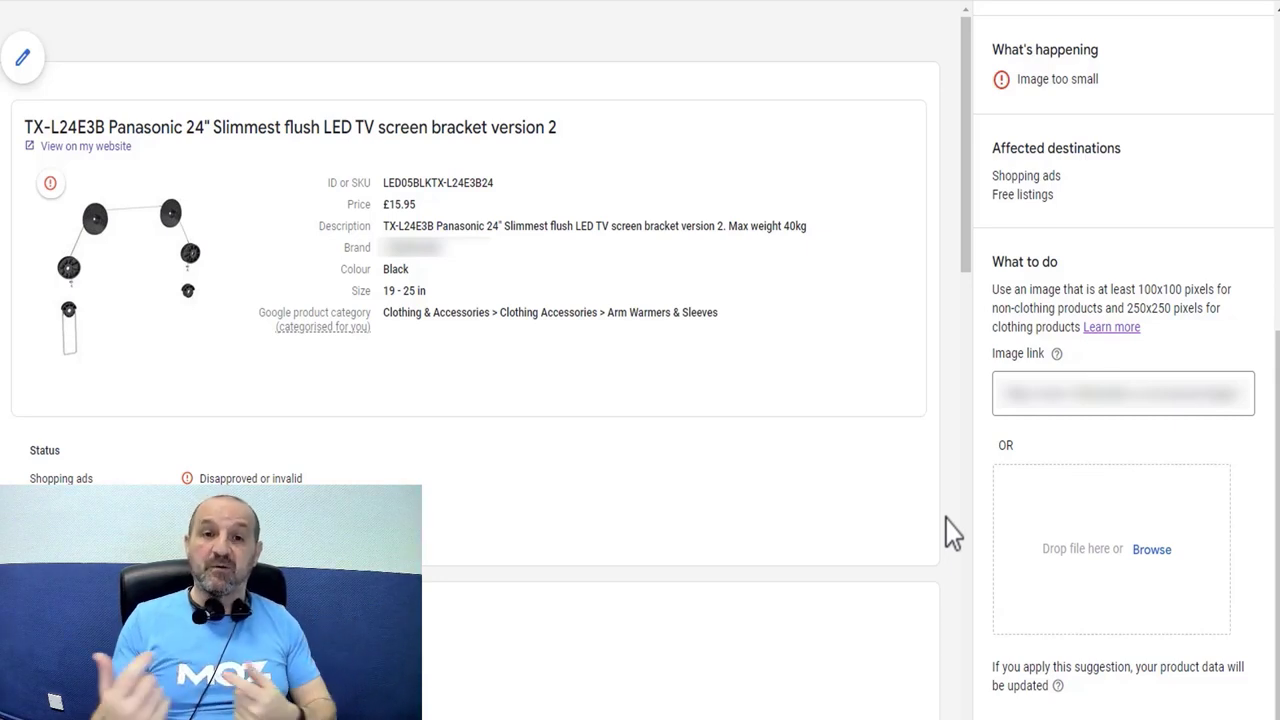
mouse_move(1076, 551)
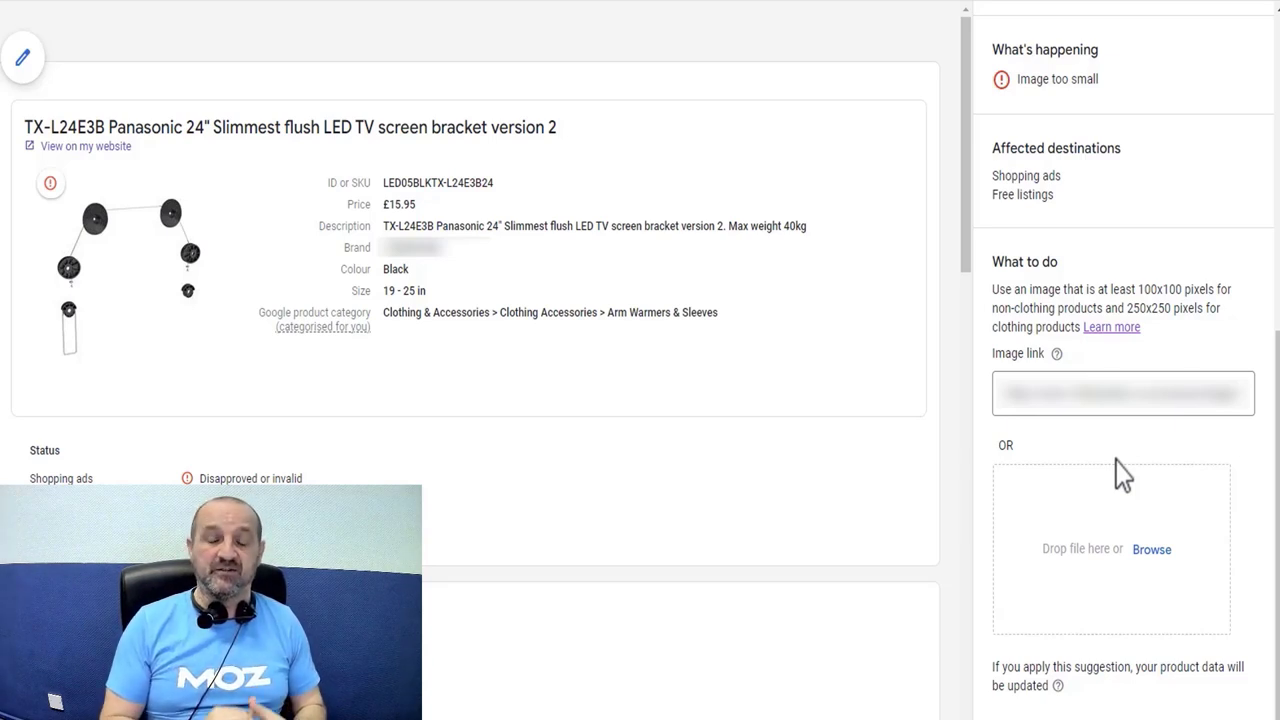
mouse_move(1057, 513)
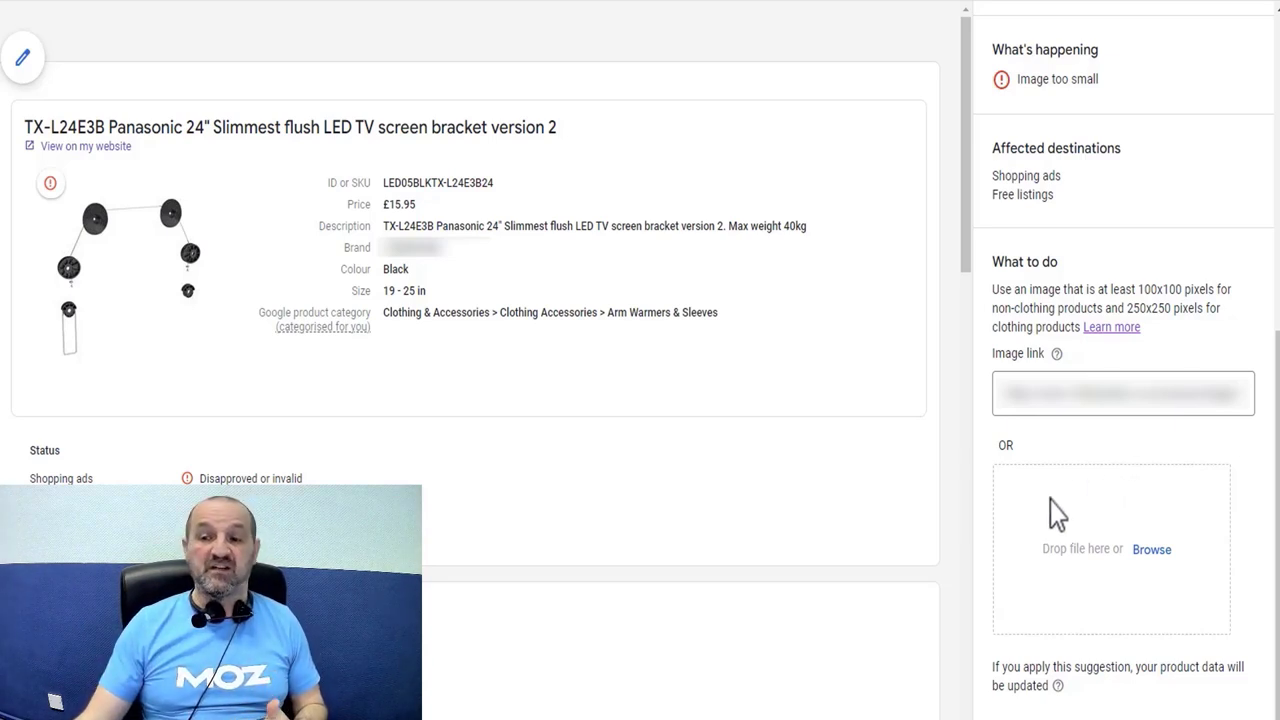